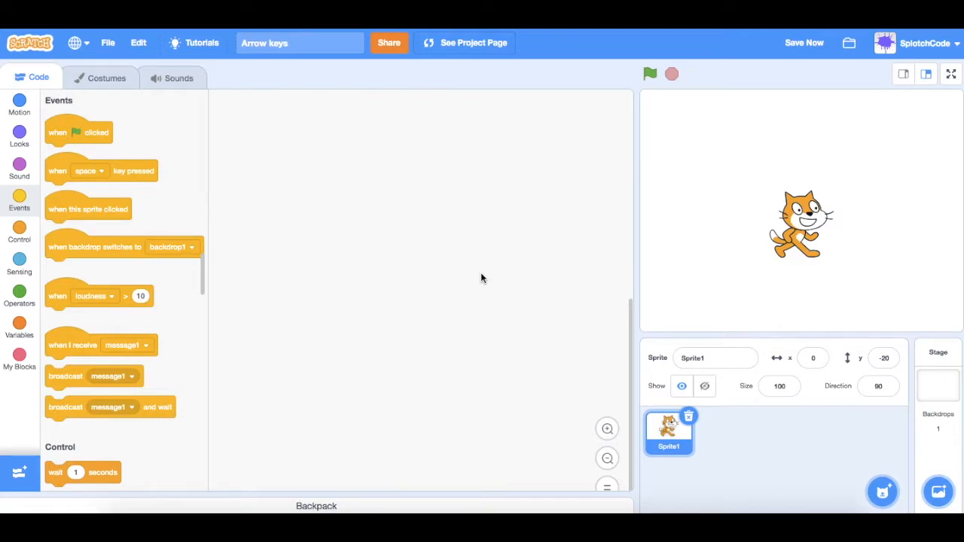
pyautogui.moveTo(202, 264)
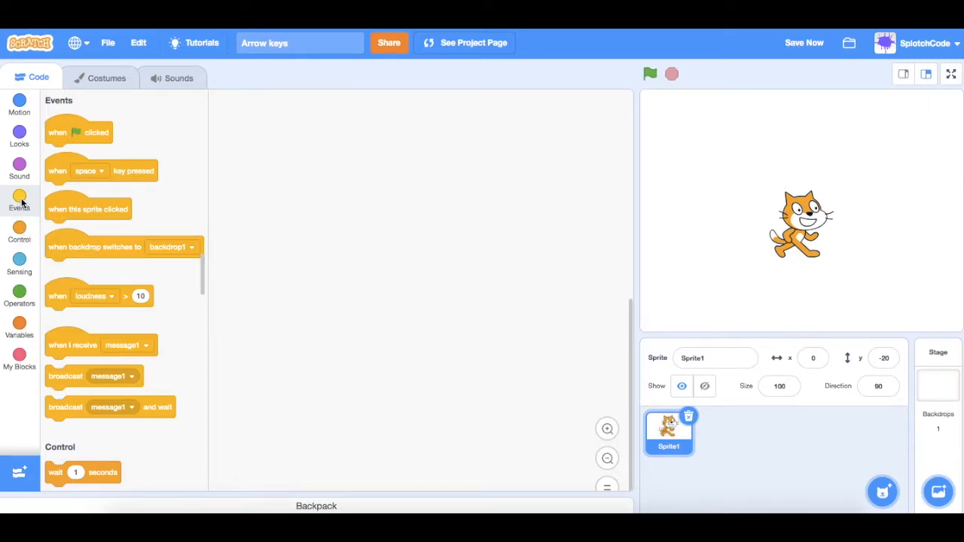
pyautogui.moveTo(54, 171)
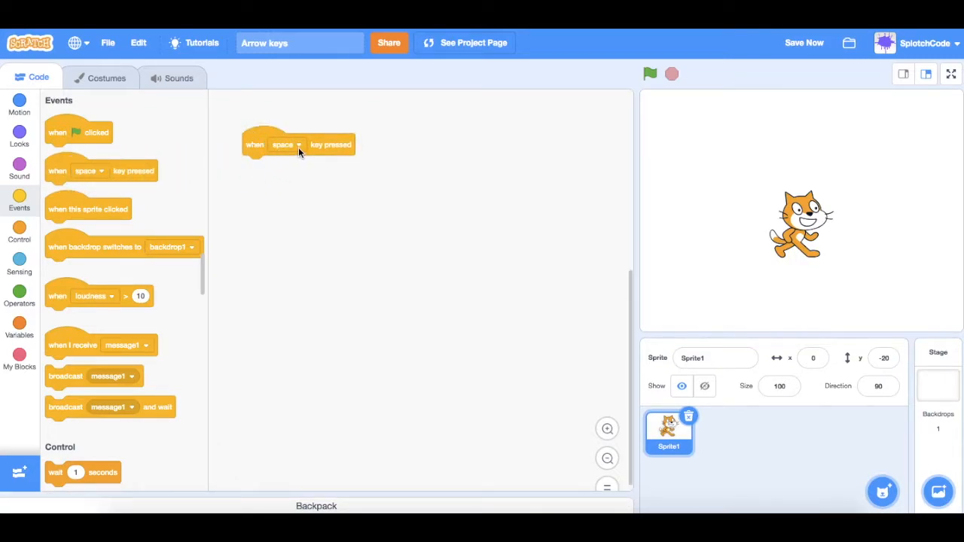
# Set the new hat block's key to right arrow and save the project.
pyautogui.click(286, 145)
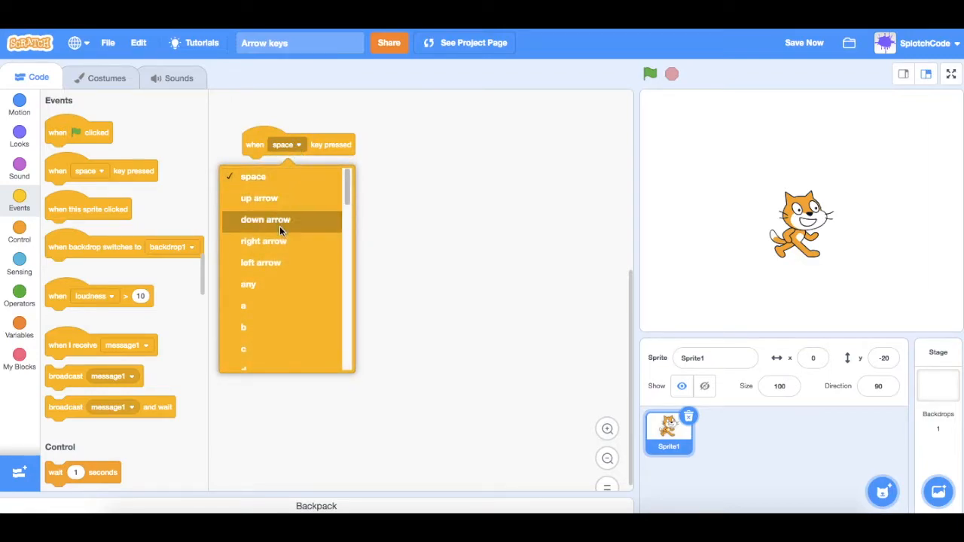
pyautogui.click(264, 241)
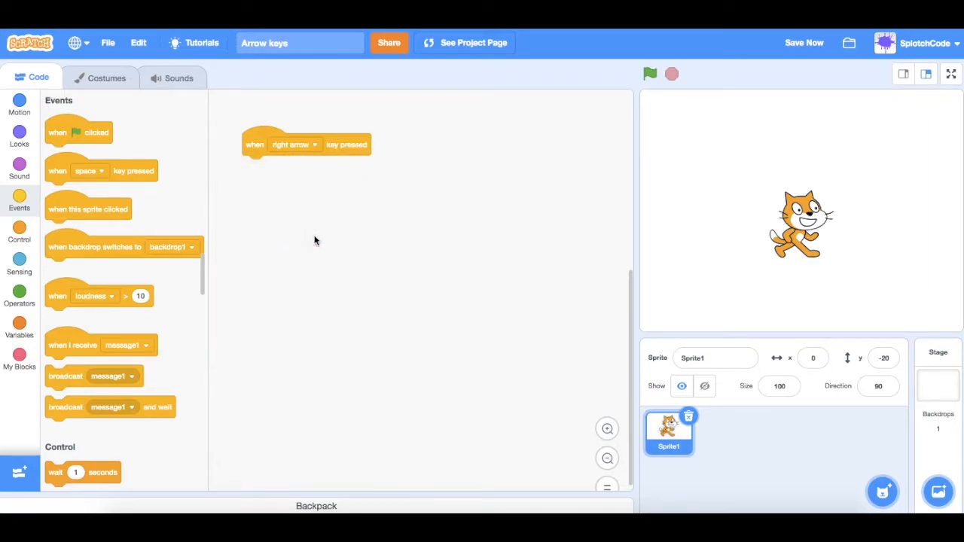
pyautogui.moveTo(943, 256)
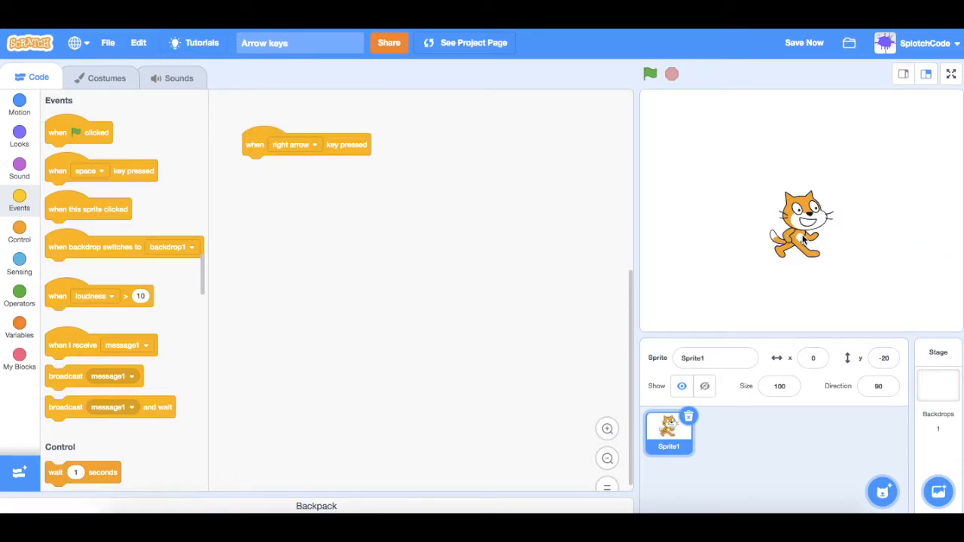
pyautogui.click(805, 42)
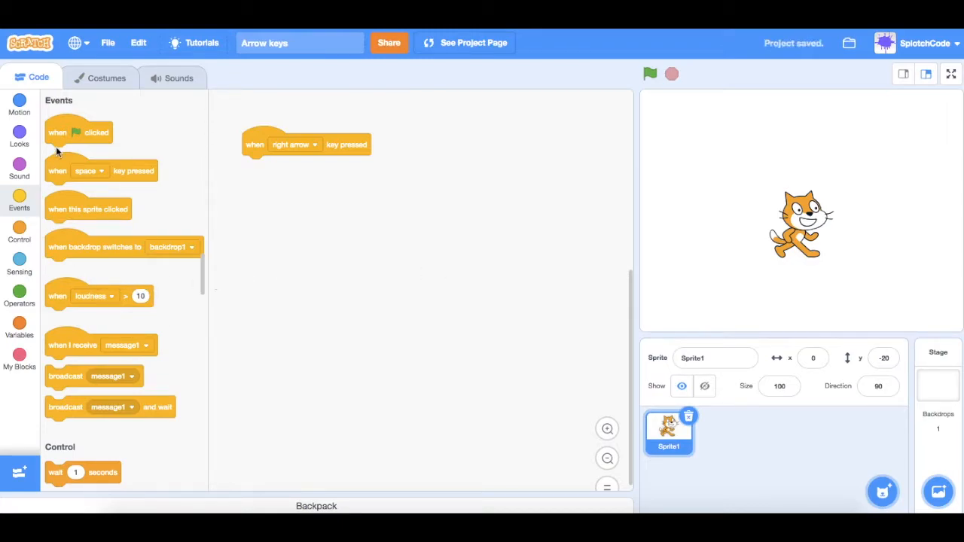
# Show the Motion block category in the palette.
pyautogui.click(18, 103)
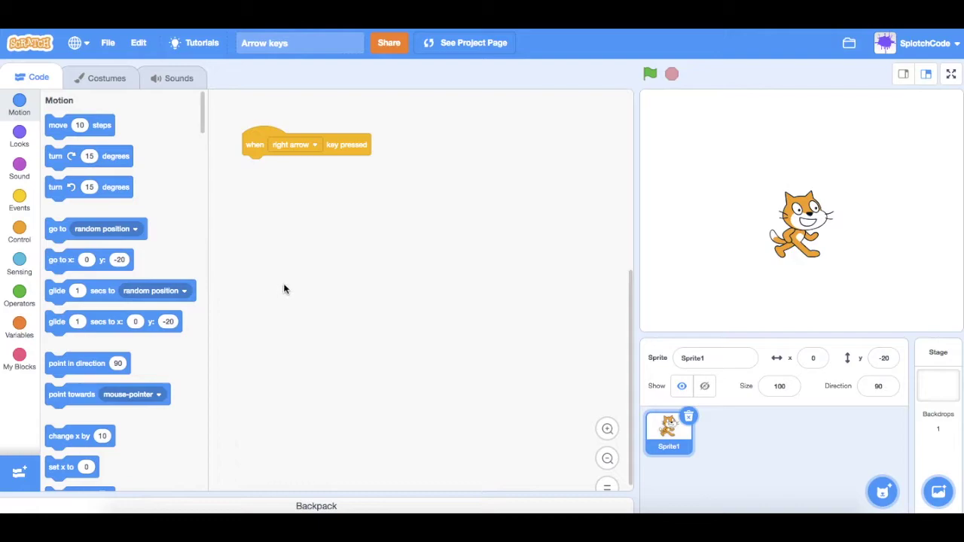
pyautogui.moveTo(704, 256)
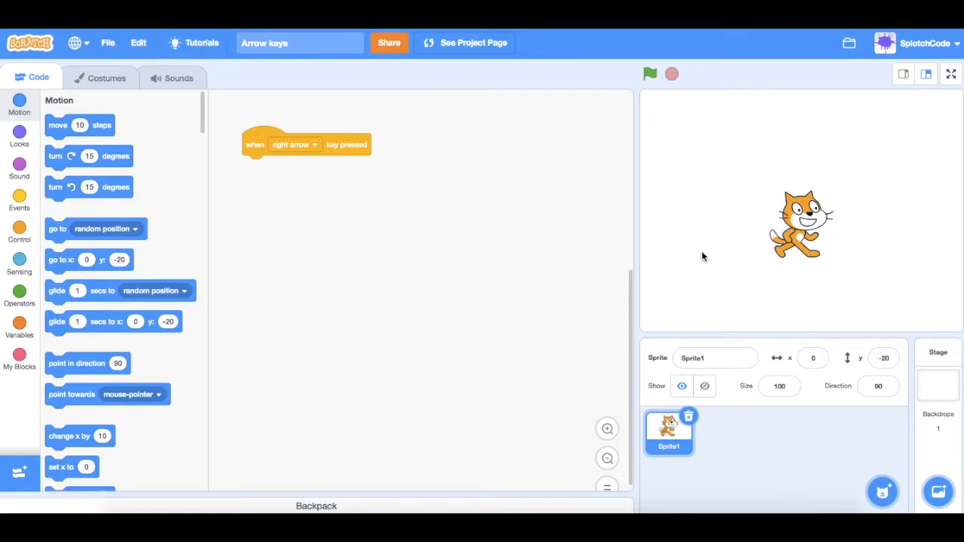
pyautogui.moveTo(653, 255)
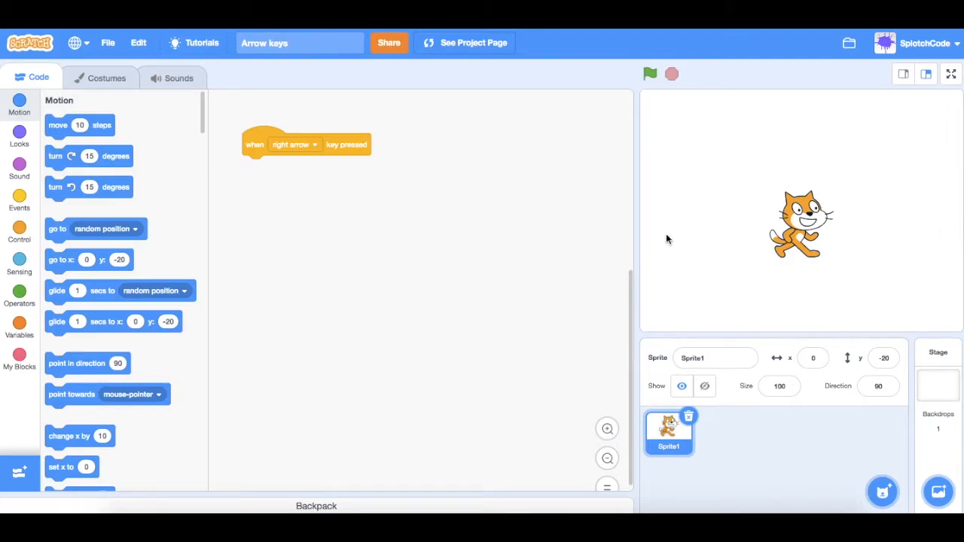
pyautogui.moveTo(663, 238)
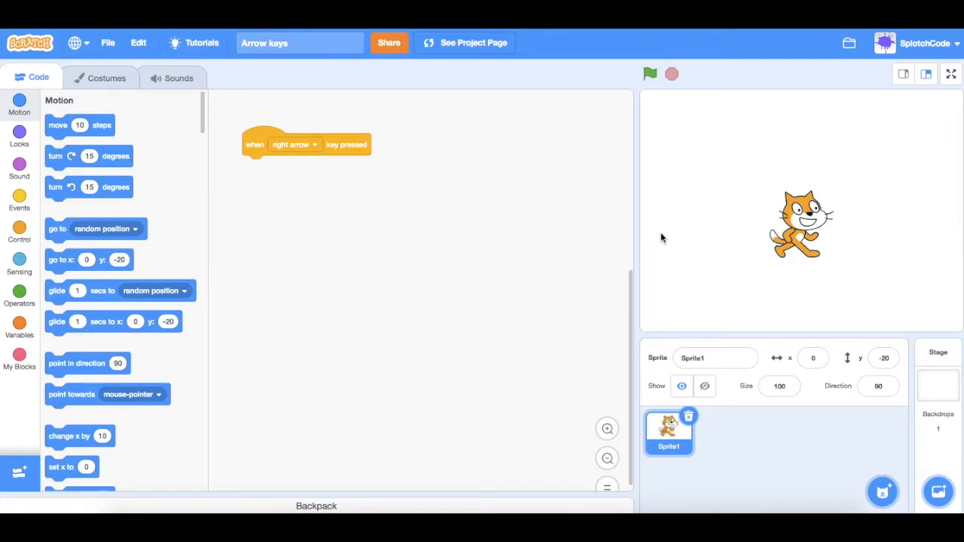
pyautogui.moveTo(801, 118)
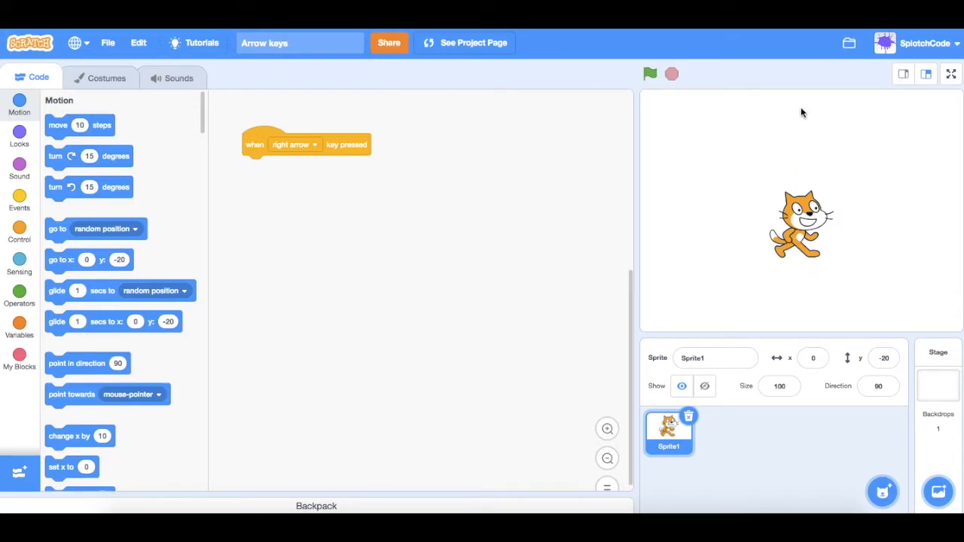
pyautogui.moveTo(214, 358)
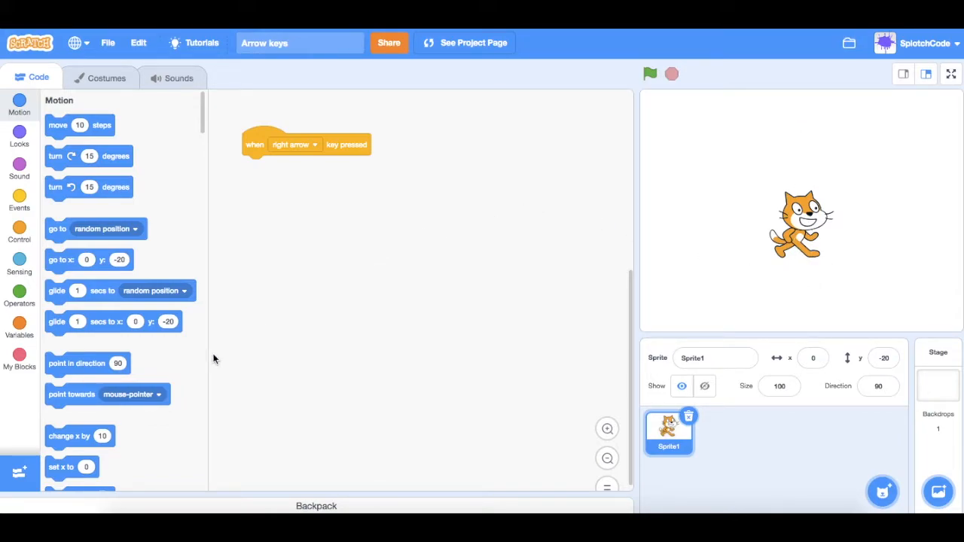
pyautogui.moveTo(68, 439)
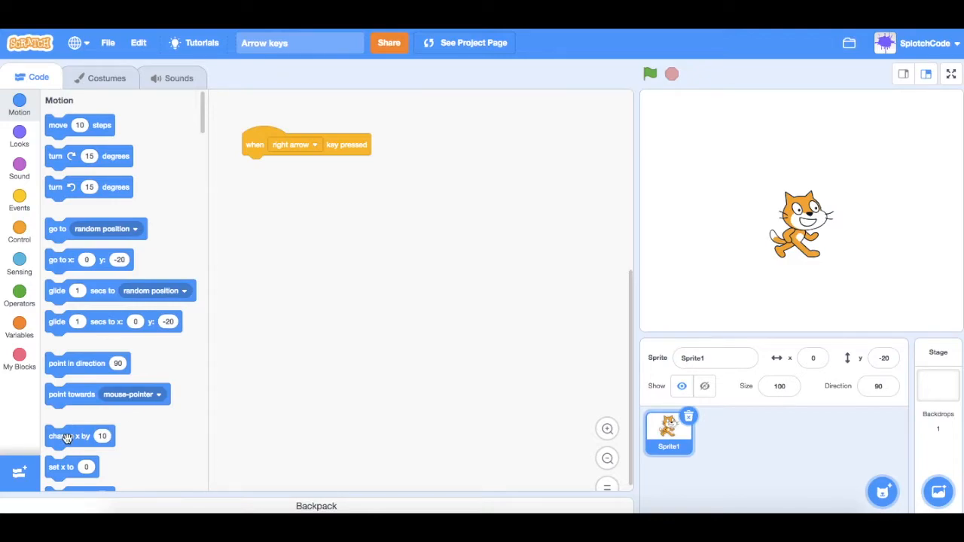
pyautogui.moveTo(63, 436)
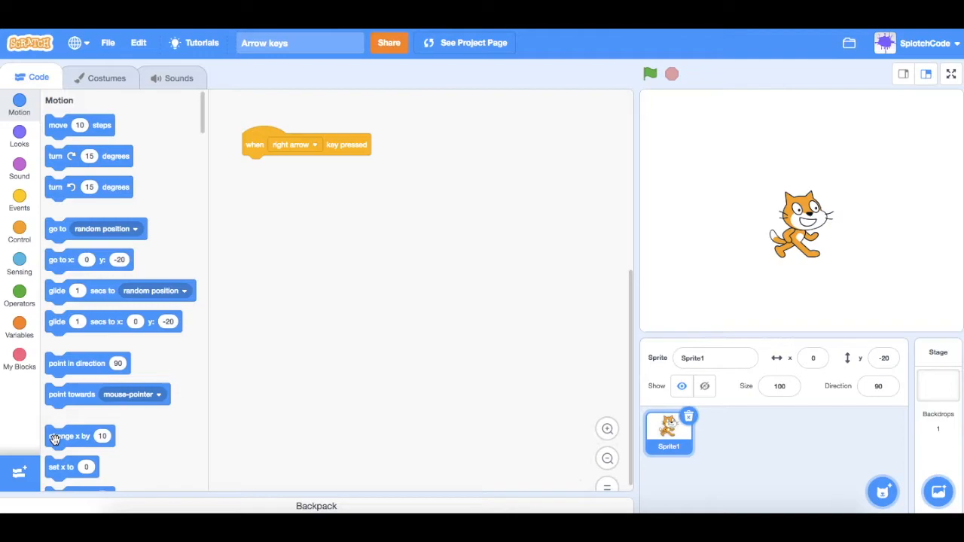
# Attach 'change x by 10' under the right-arrow hat block.
pyautogui.moveTo(54, 437); pyautogui.dragTo(259, 174)
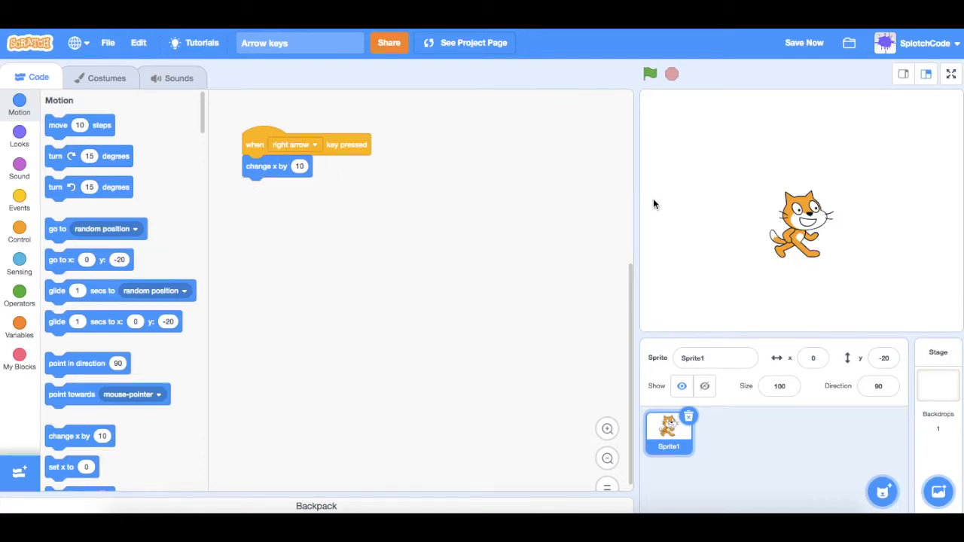
pyautogui.moveTo(687, 232)
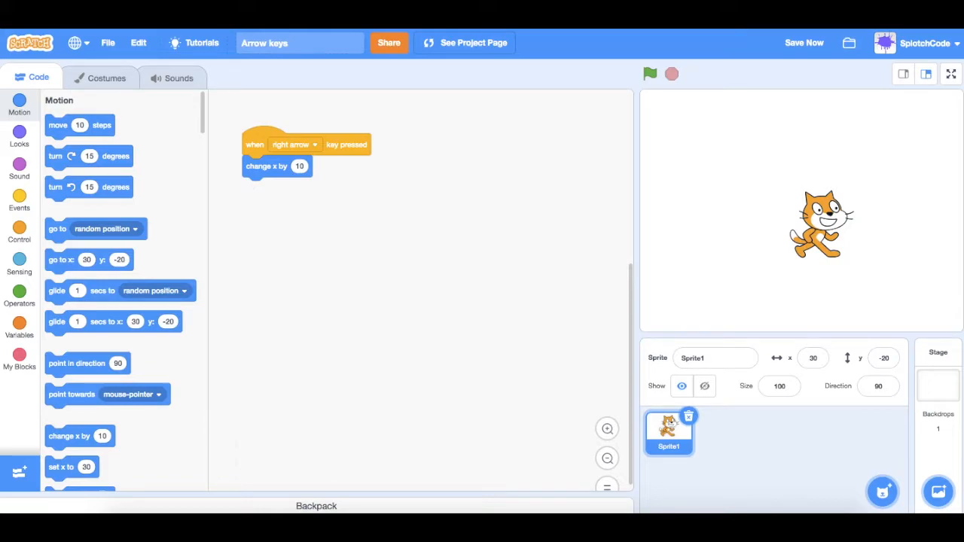
pyautogui.moveTo(430, 207)
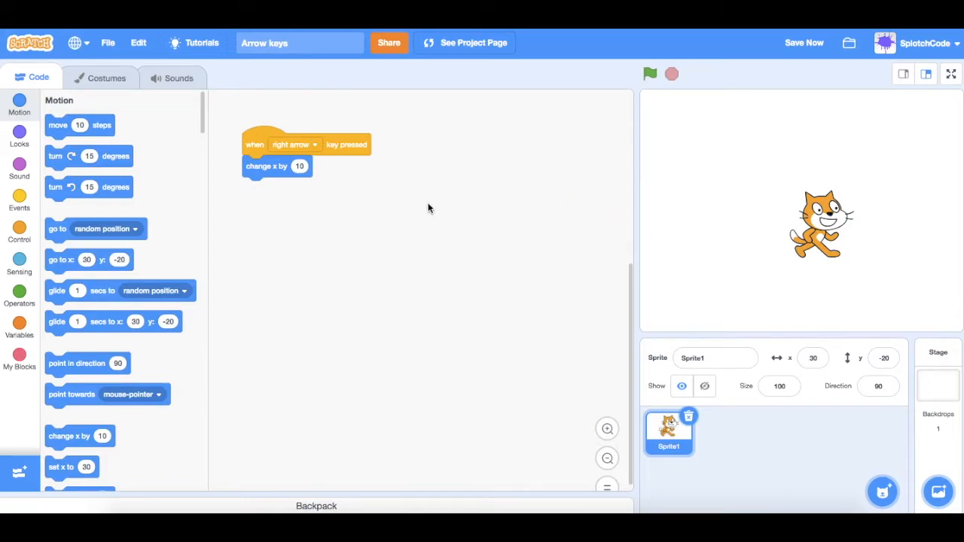
pyautogui.moveTo(18, 235)
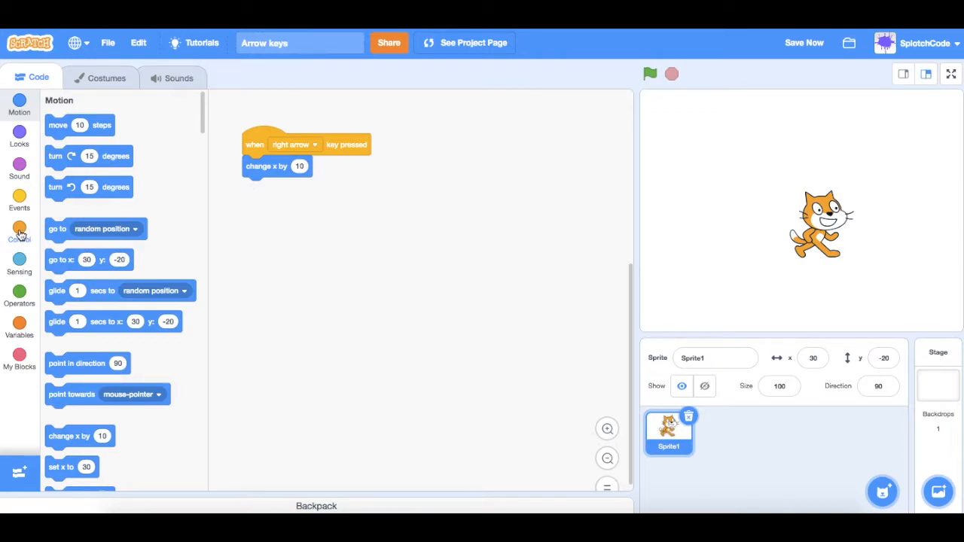
# Add a second hat block set to left arrow below the right-arrow script.
pyautogui.click(18, 199)
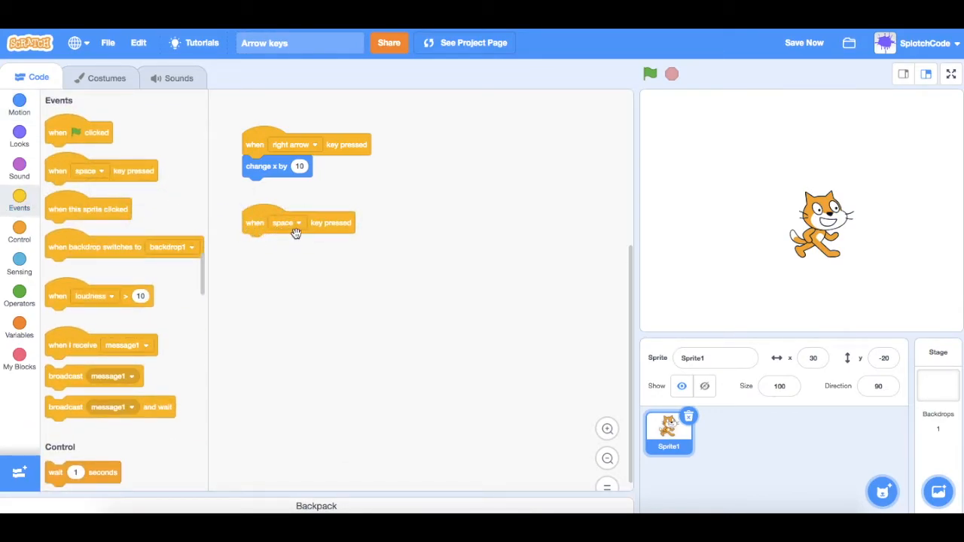
pyautogui.click(286, 223)
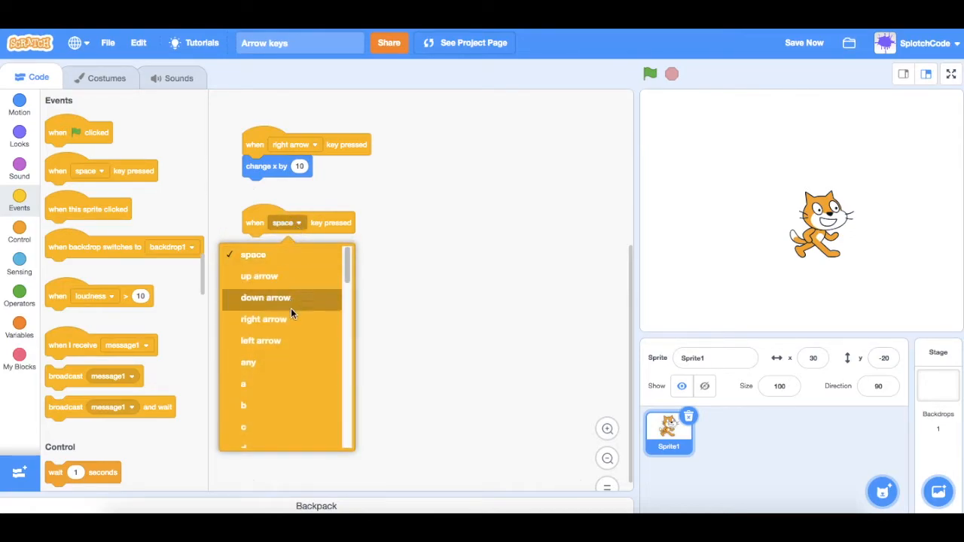
pyautogui.click(261, 341)
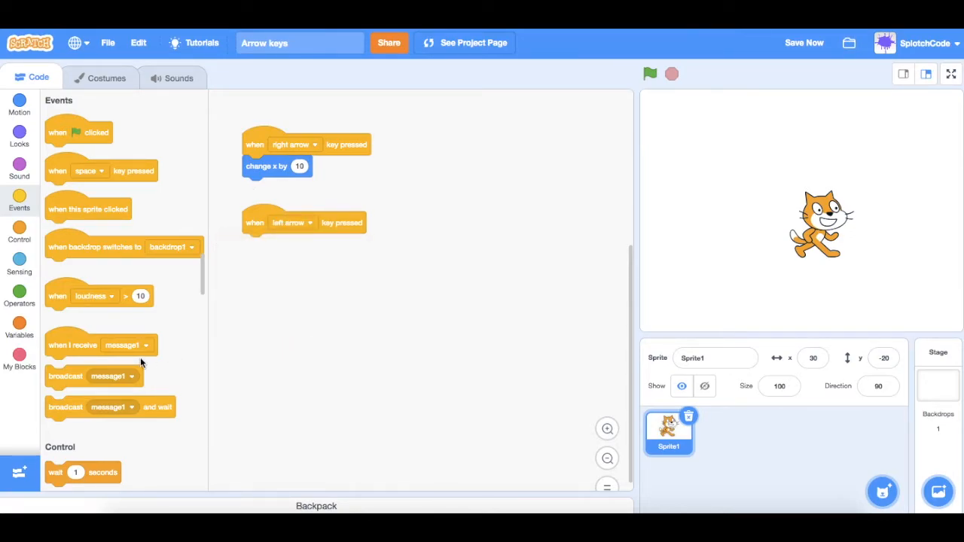
pyautogui.click(18, 106)
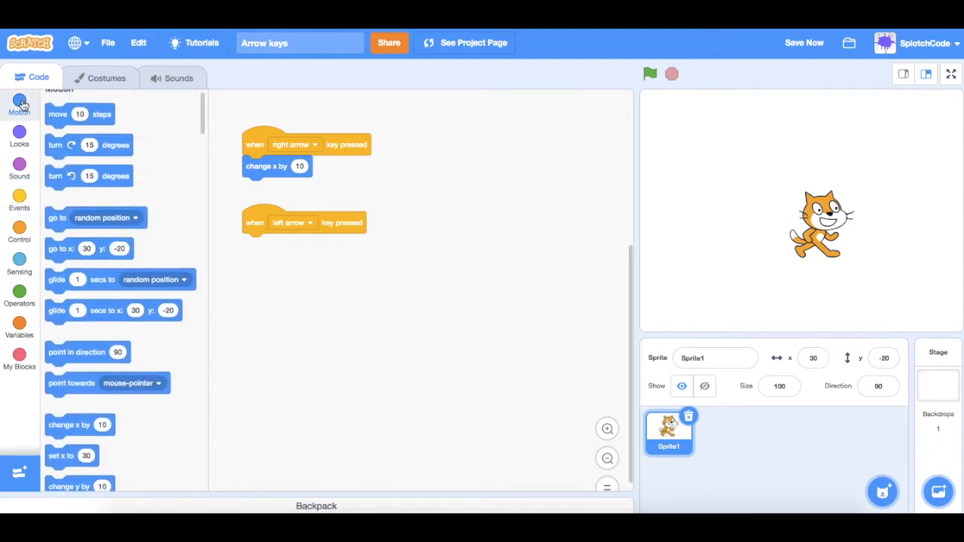
# Attach 'change x by -10' under the left-arrow hat and test it with the left arrow key.
pyautogui.moveTo(80, 425); pyautogui.dragTo(230, 395)
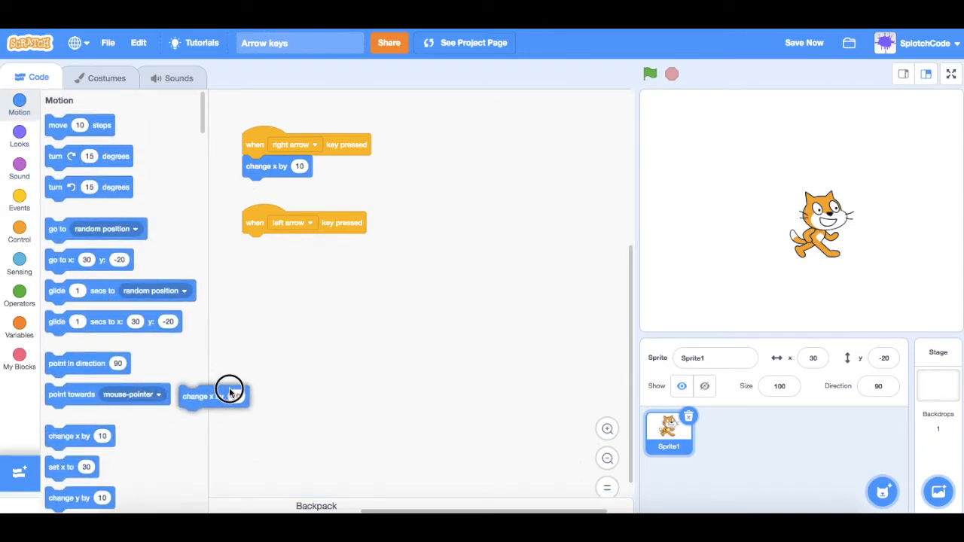
pyautogui.moveTo(229, 390); pyautogui.dragTo(277, 244)
pyautogui.write('-10')
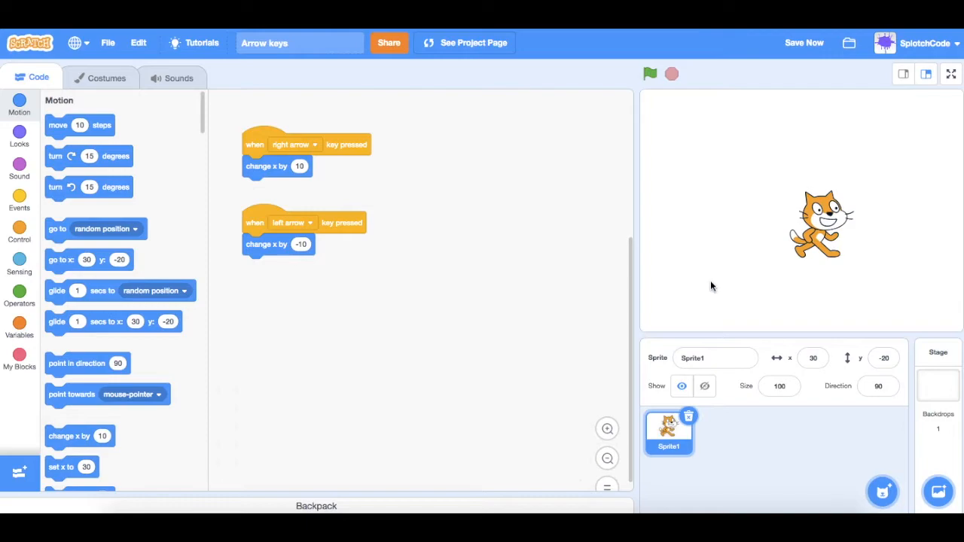
pyautogui.moveTo(741, 227)
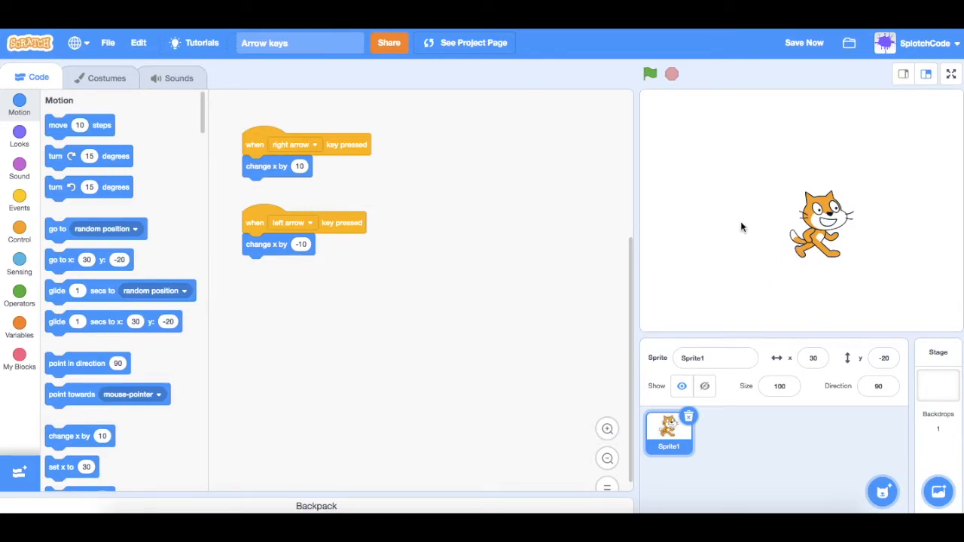
pyautogui.press('Left')
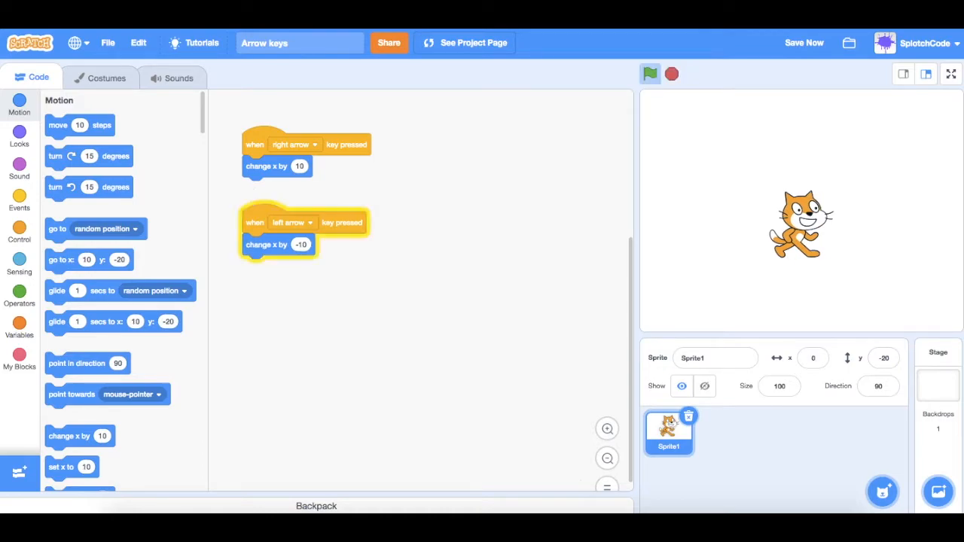
pyautogui.click(649, 73)
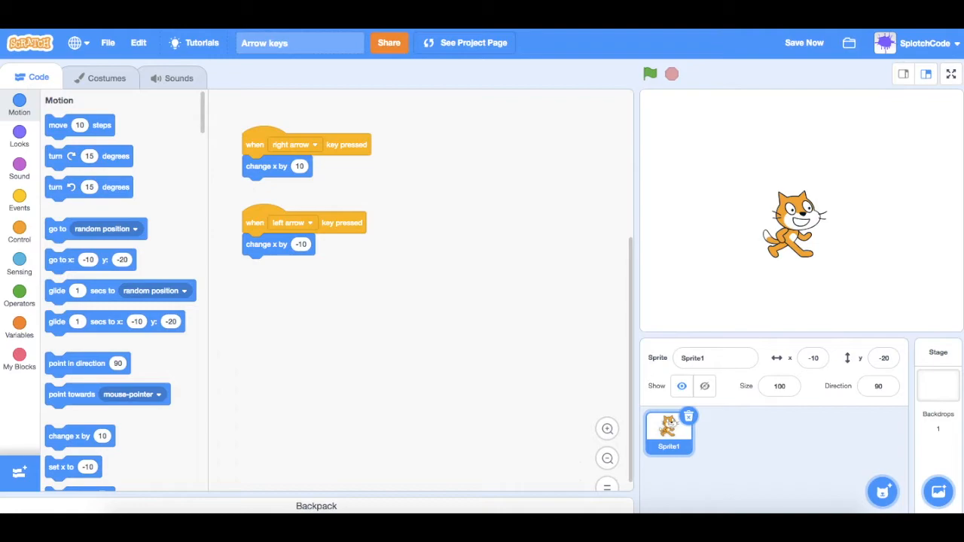
pyautogui.moveTo(330, 334)
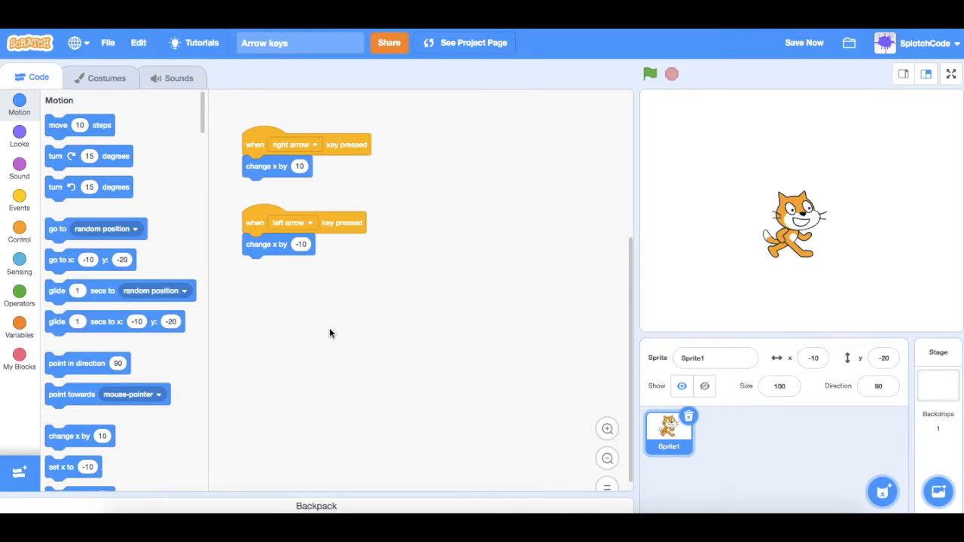
pyautogui.moveTo(305, 329)
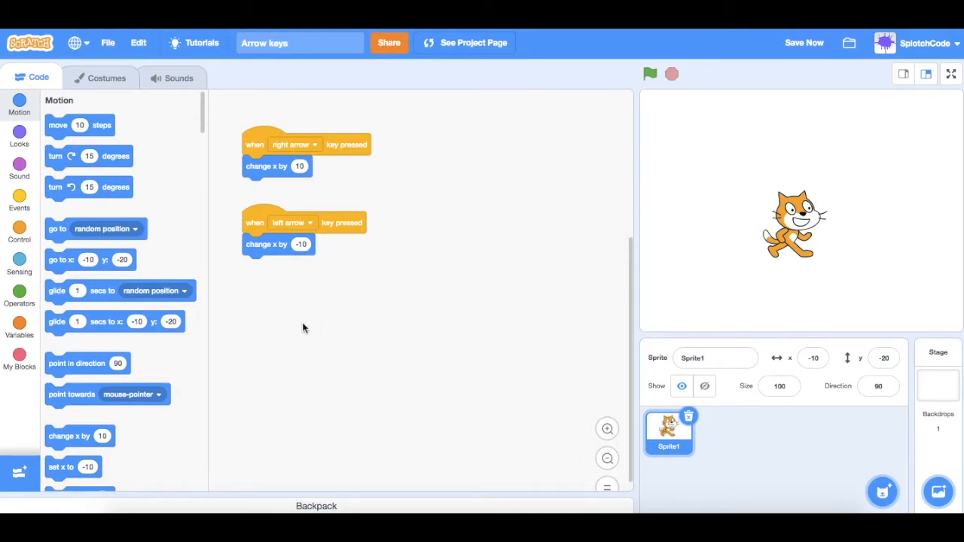
pyautogui.moveTo(187, 132)
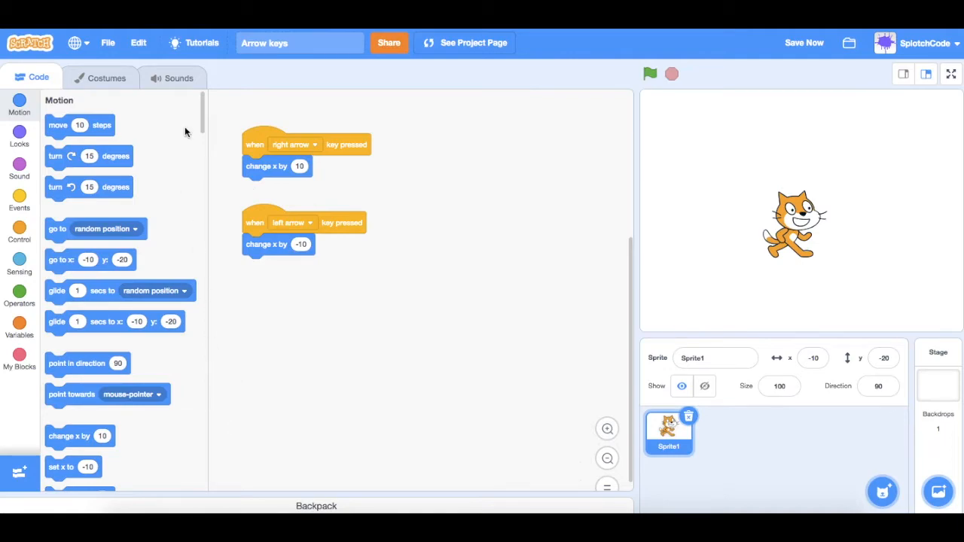
pyautogui.moveTo(299, 304)
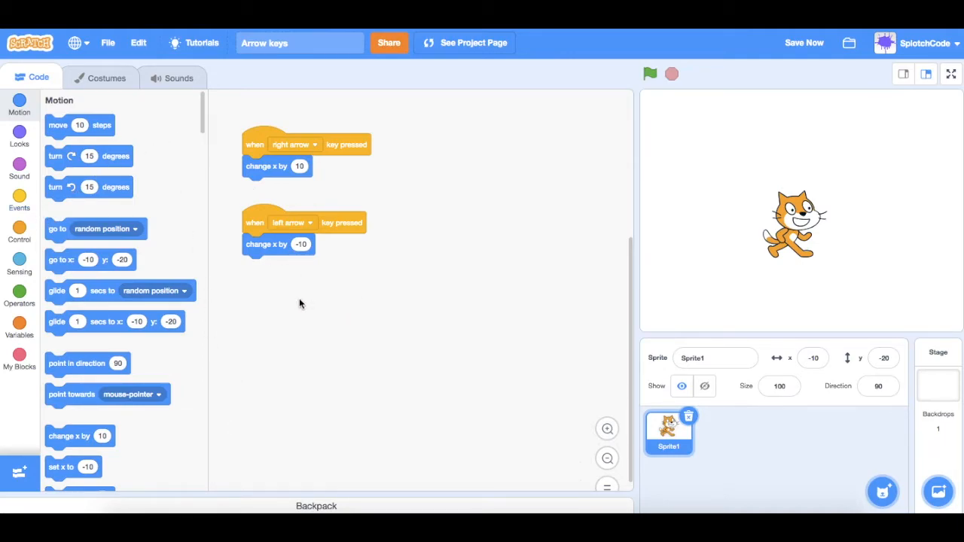
pyautogui.moveTo(249, 308)
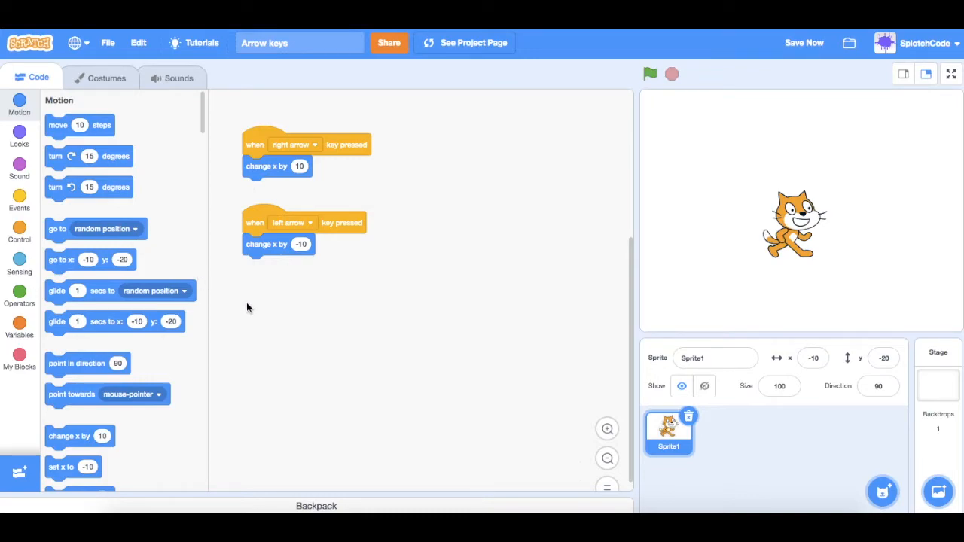
pyautogui.moveTo(791, 84)
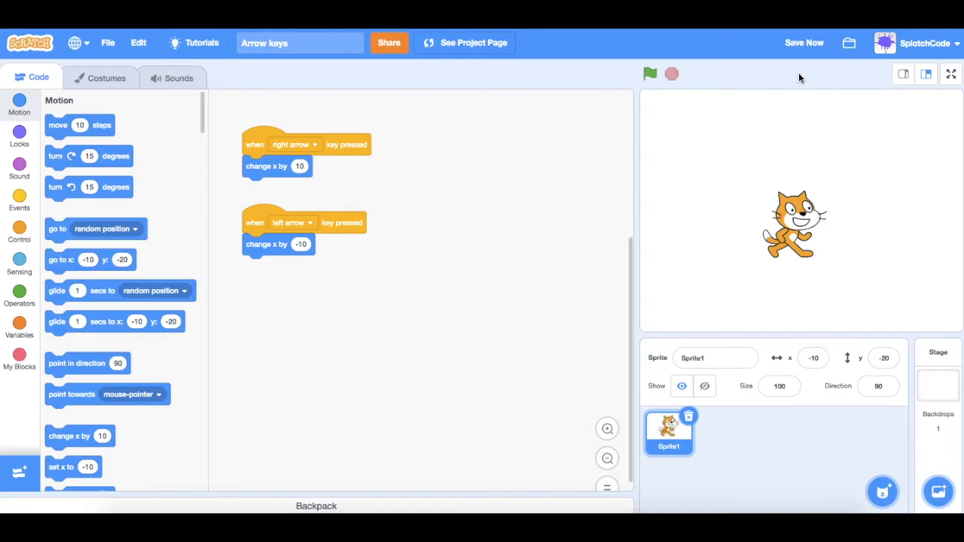
pyautogui.moveTo(776, 326)
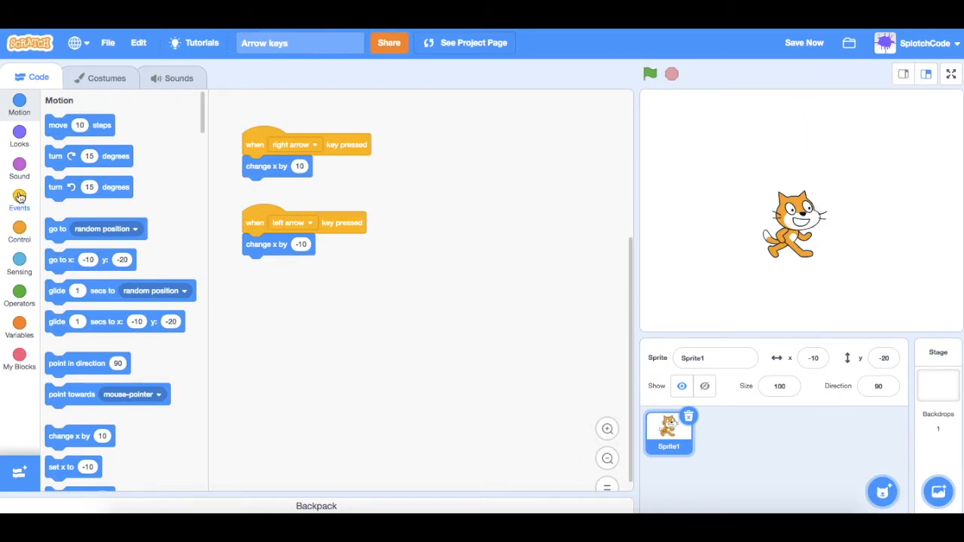
# Add a third hat block set to the up arrow key.
pyautogui.click(18, 197)
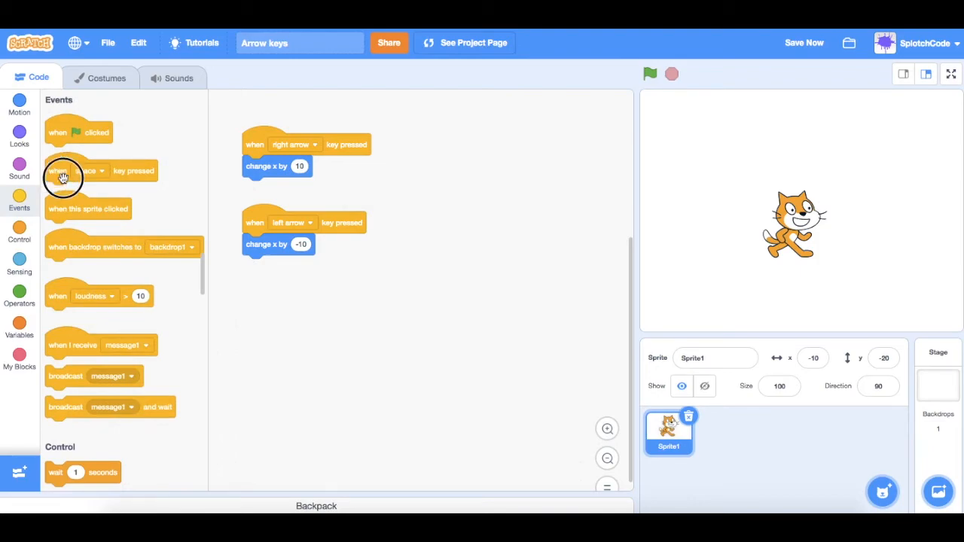
pyautogui.moveTo(75, 170); pyautogui.dragTo(308, 304)
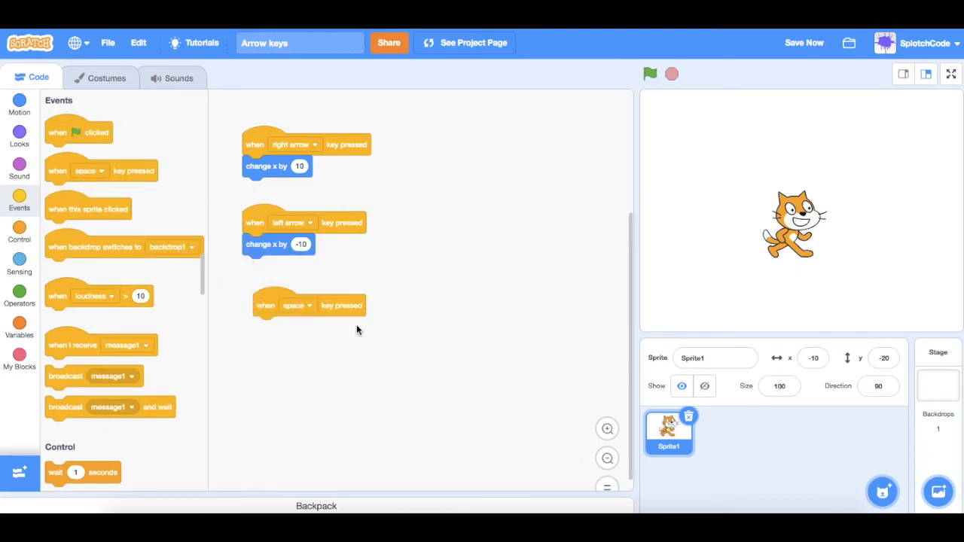
pyautogui.click(294, 304)
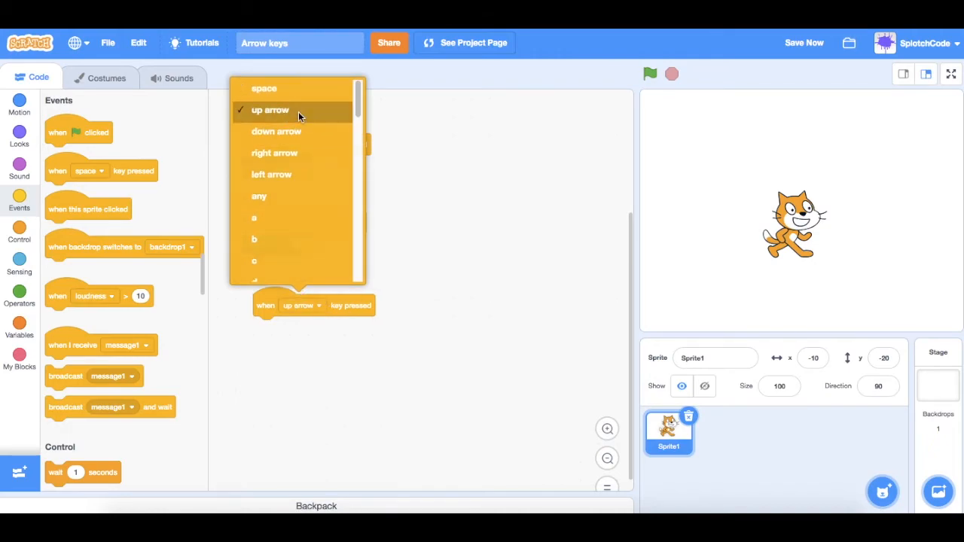
pyautogui.click(270, 110)
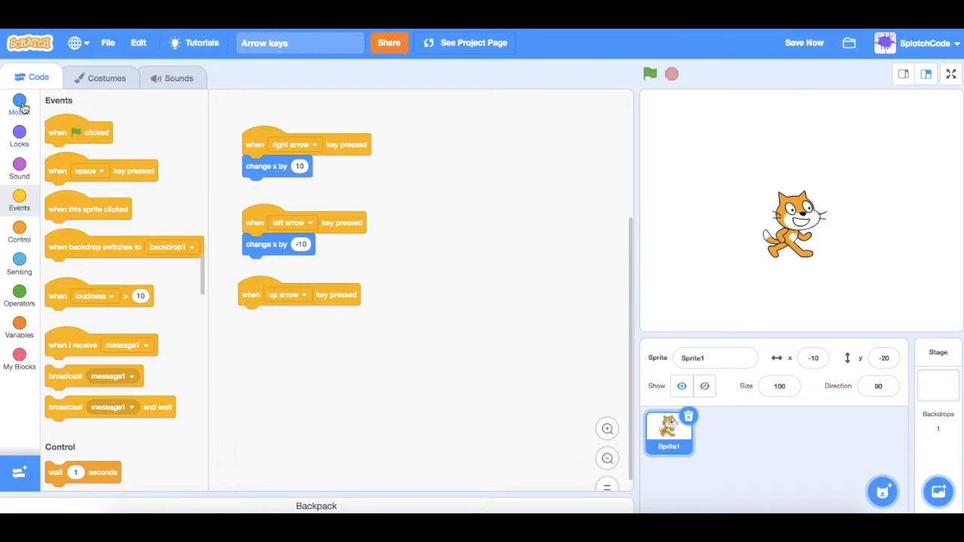
# Attach 'change y by 10' under the up-arrow hat block.
pyautogui.click(18, 102)
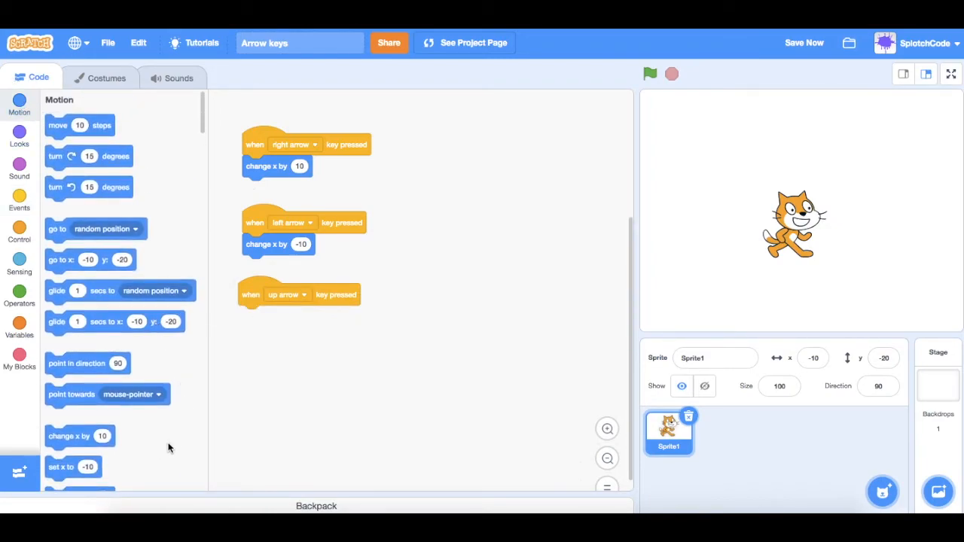
pyautogui.scroll(-3)
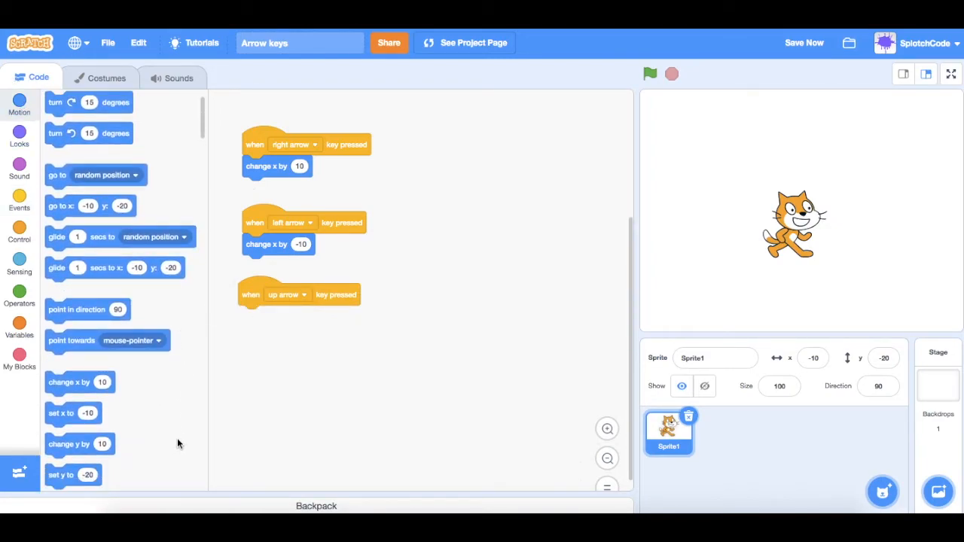
pyautogui.moveTo(69, 443); pyautogui.dragTo(184, 392)
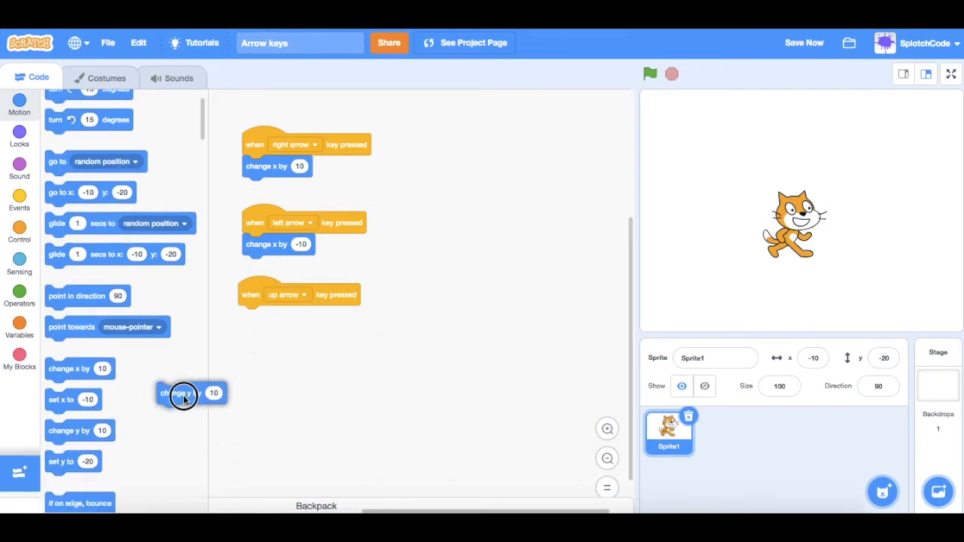
pyautogui.moveTo(190, 393); pyautogui.dragTo(274, 316)
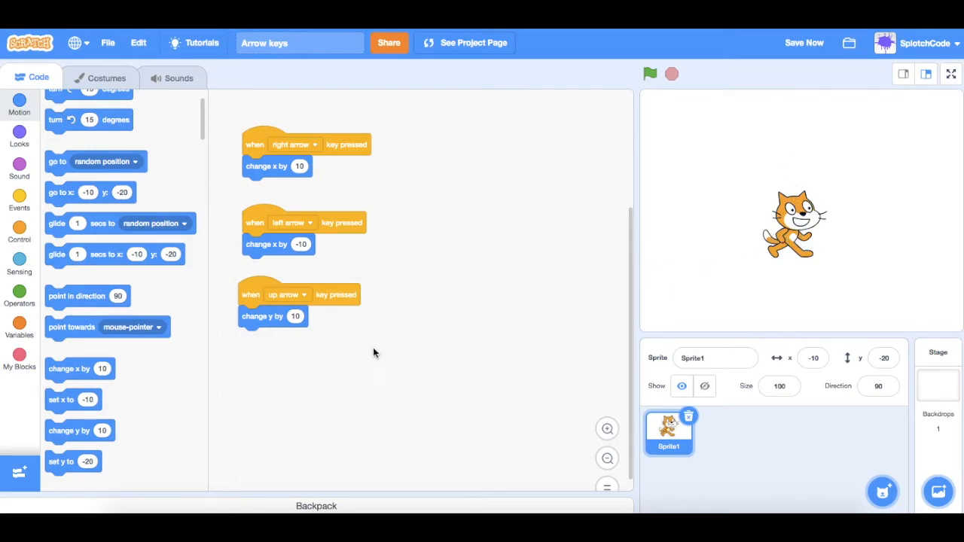
pyautogui.moveTo(715, 296)
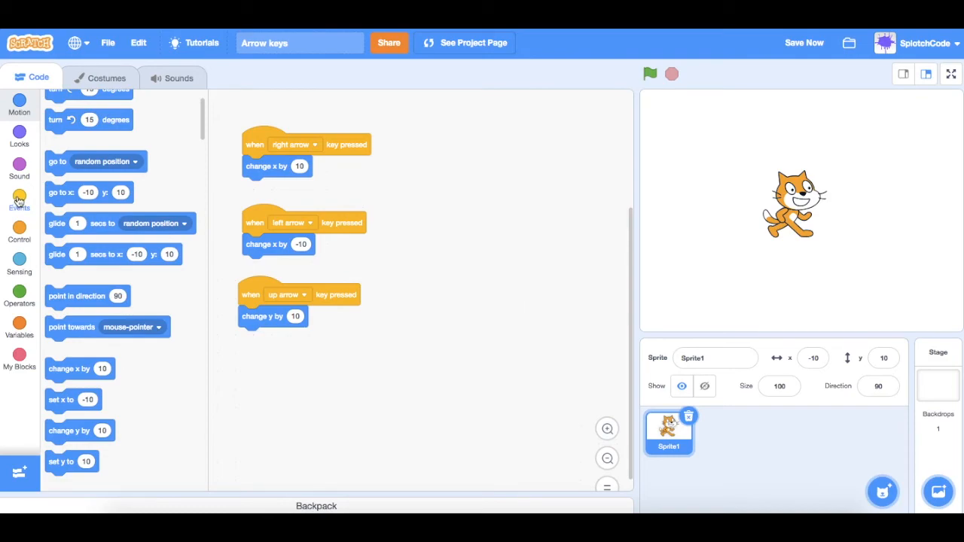
# Add a fourth hat block set to the down arrow key.
pyautogui.click(18, 199)
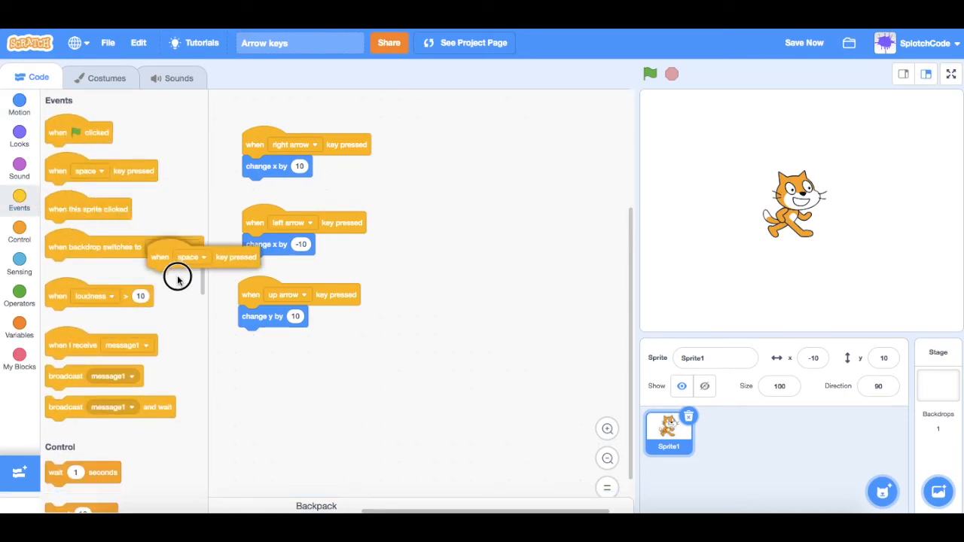
pyautogui.moveTo(178, 257); pyautogui.dragTo(301, 367)
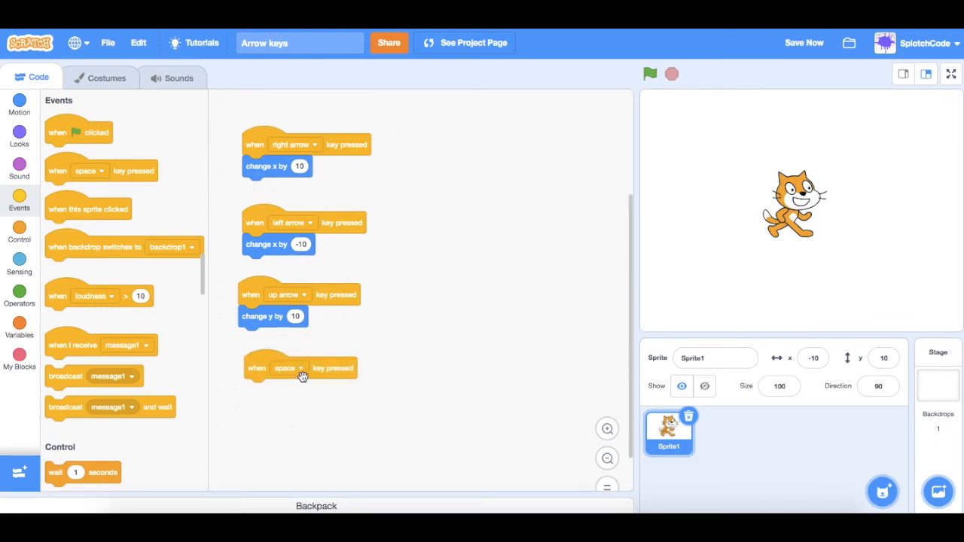
pyautogui.click(289, 368)
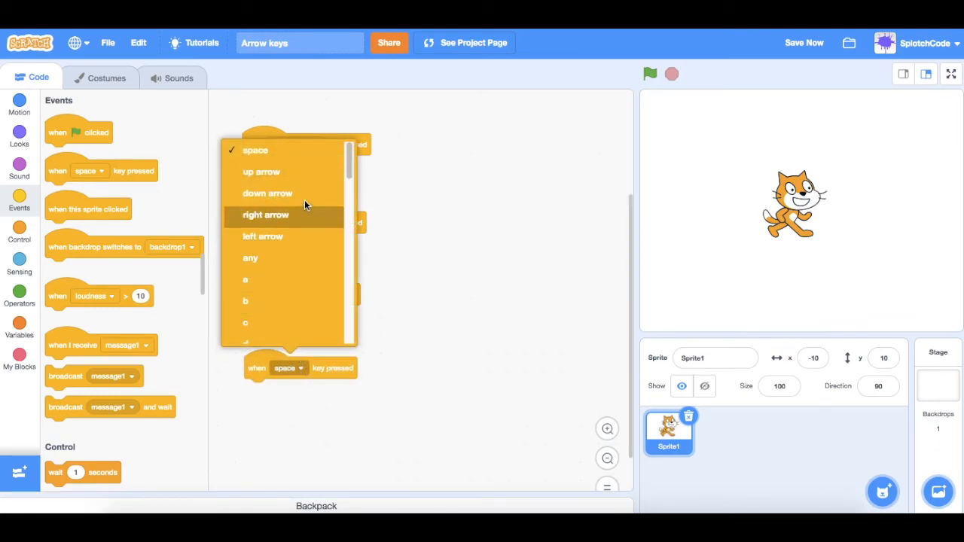
pyautogui.click(265, 214)
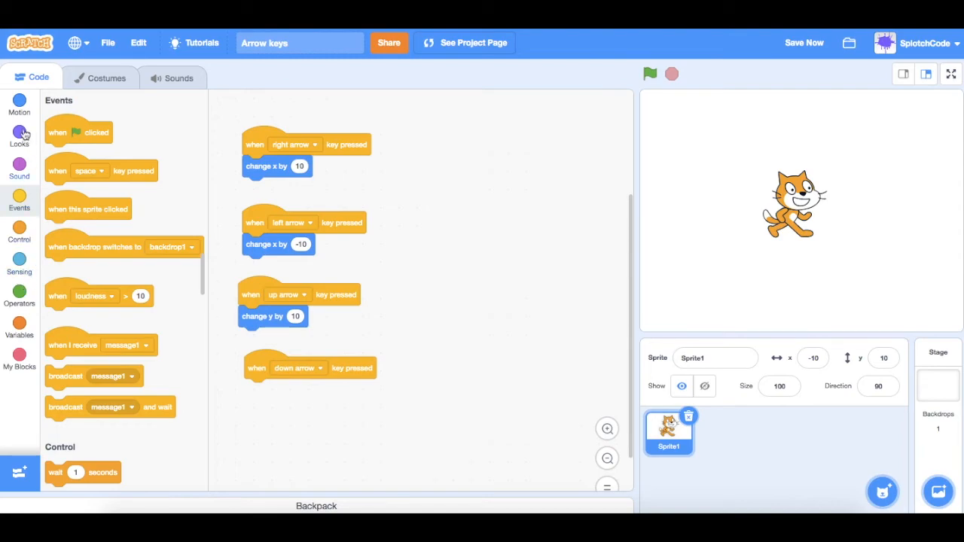
# Attach 'change y by' under the down-arrow hat and set its value to -10.
pyautogui.click(18, 104)
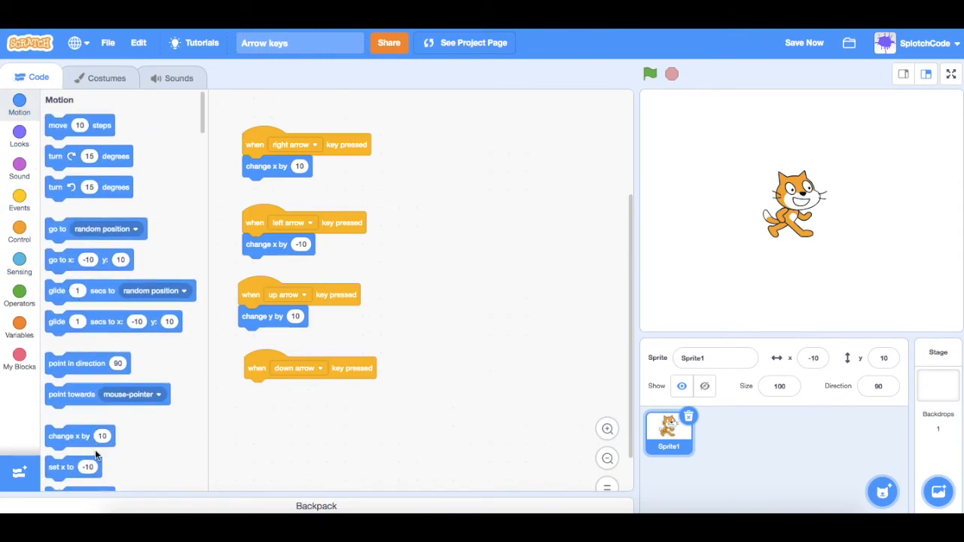
pyautogui.scroll(-3)
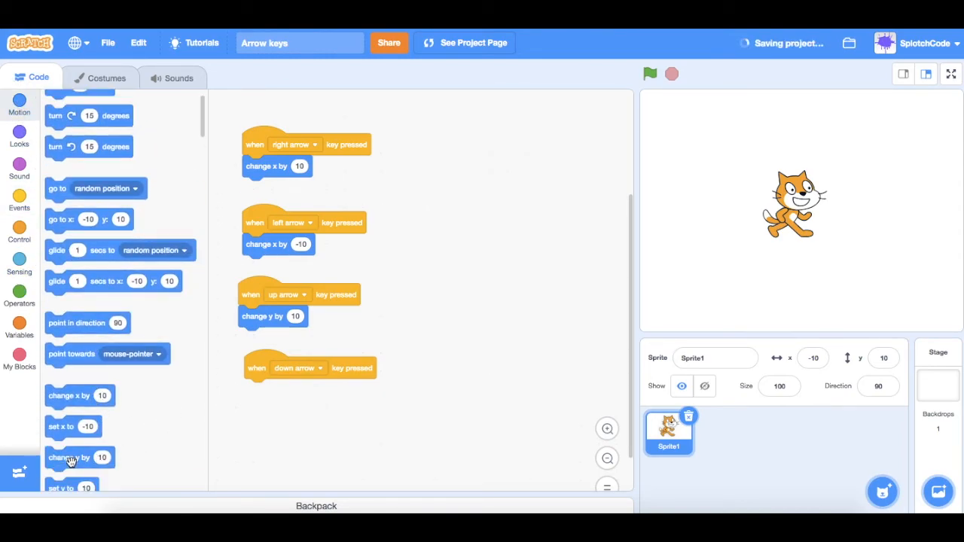
pyautogui.moveTo(69, 459); pyautogui.dragTo(268, 388)
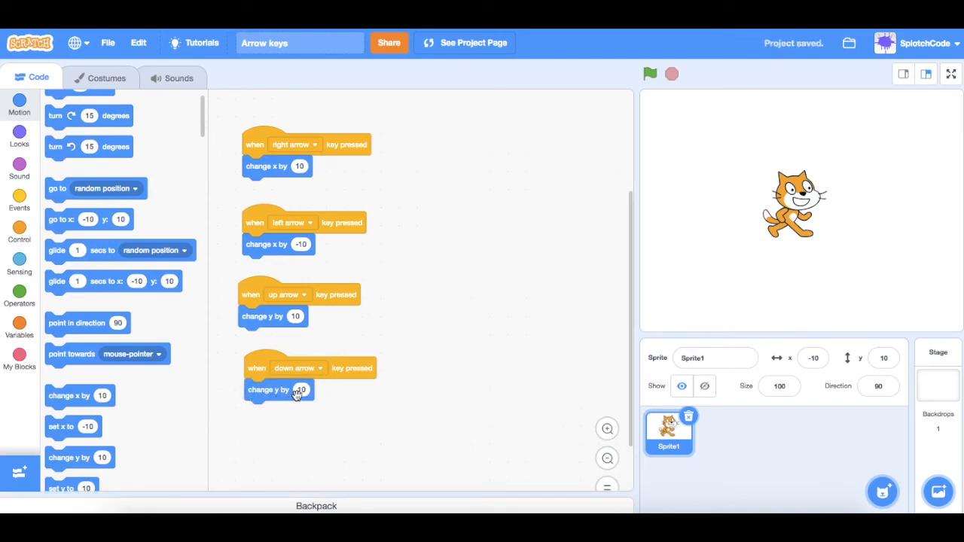
pyautogui.click(300, 389)
pyautogui.write('-10')
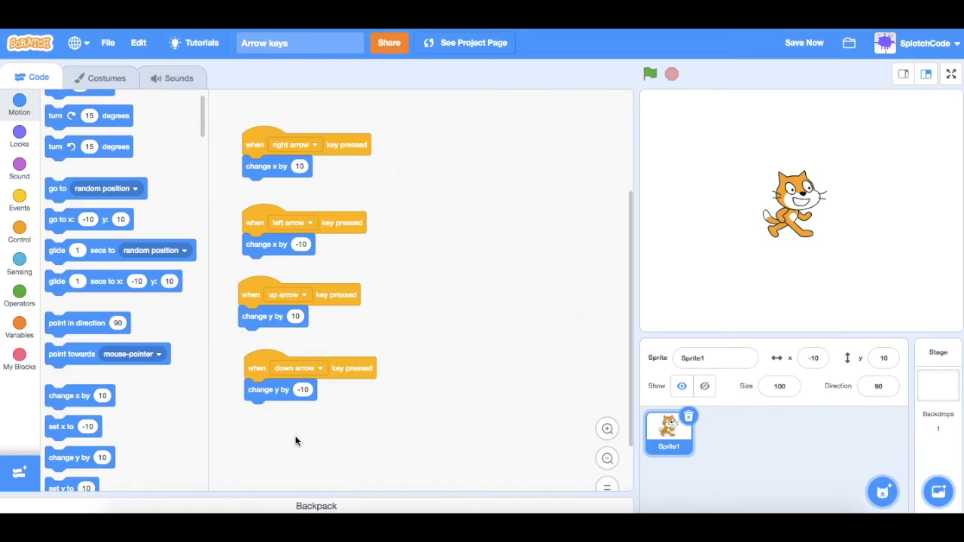
pyautogui.moveTo(618, 294)
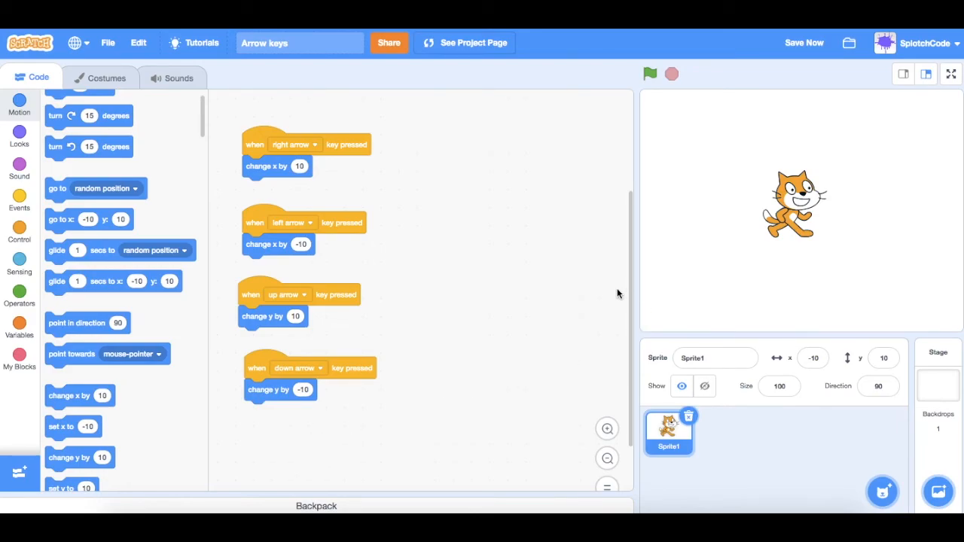